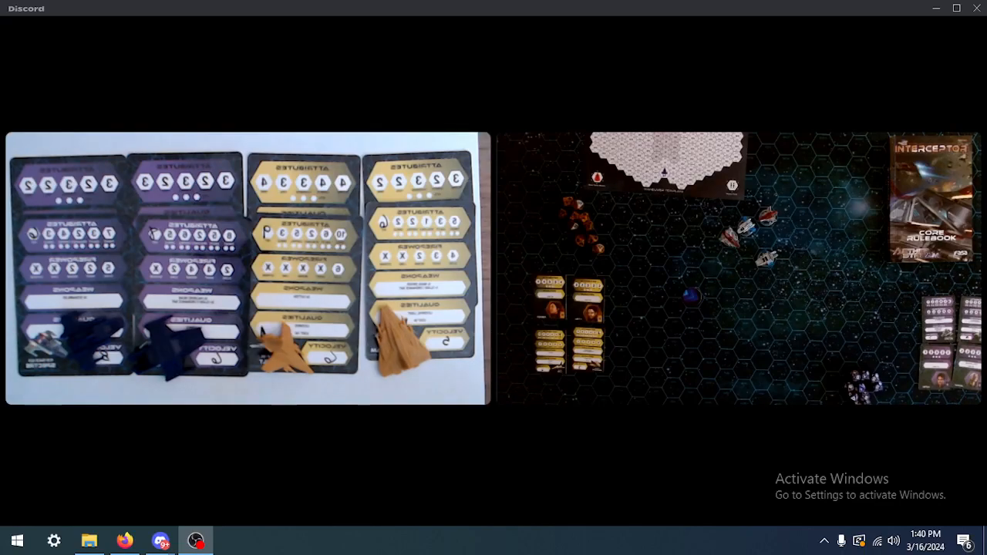
pyautogui.click(247, 268)
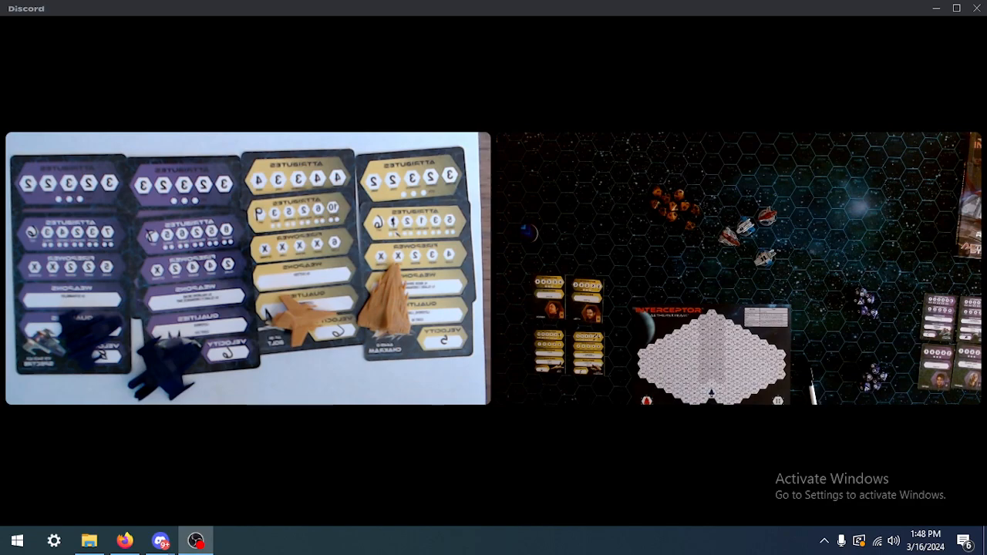
pyautogui.click(740, 270)
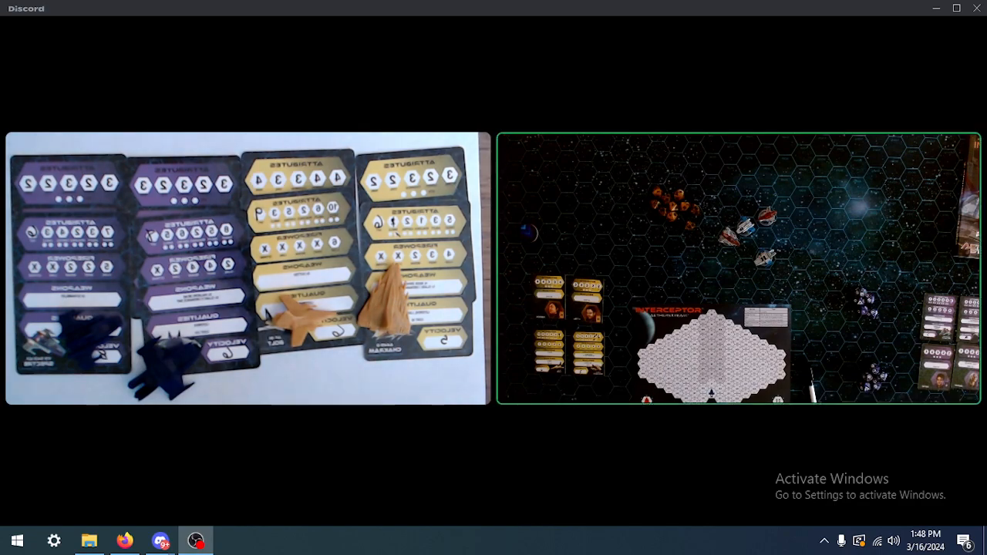